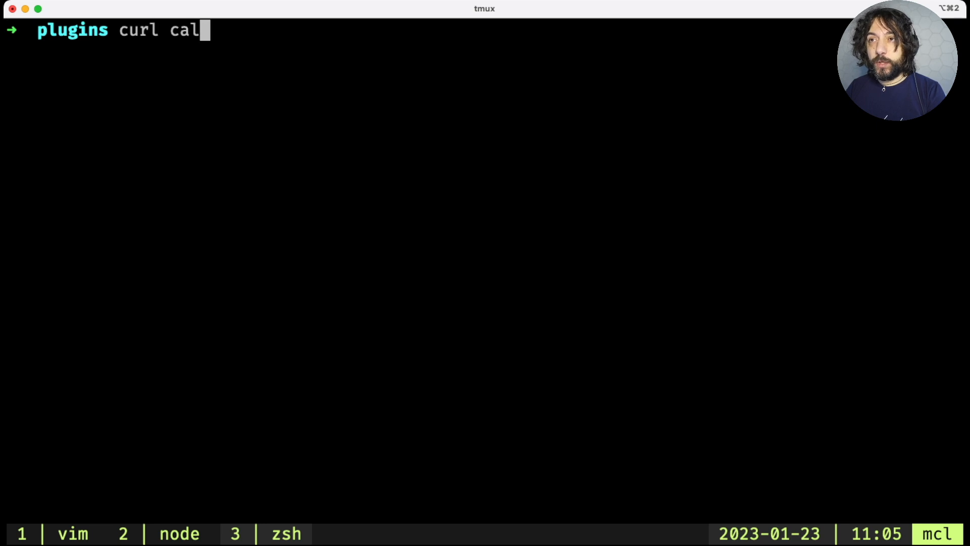
Leave the zsh shell and return to the vim window showing server.js.
{"action": "type", "text": "lolca"}
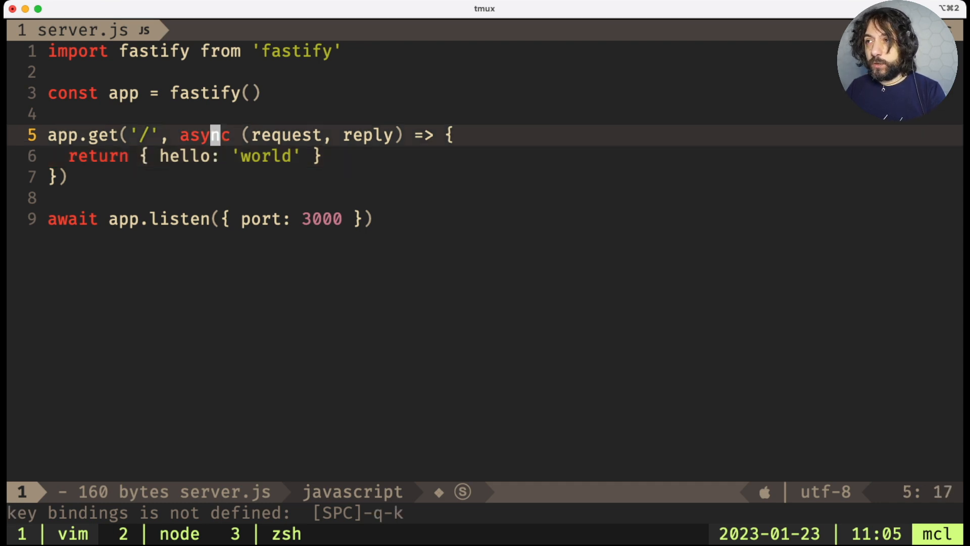
Add a new file routes/root.js from the NERDTree project tree.
{"action": "key", "text": ":NERDTree"}
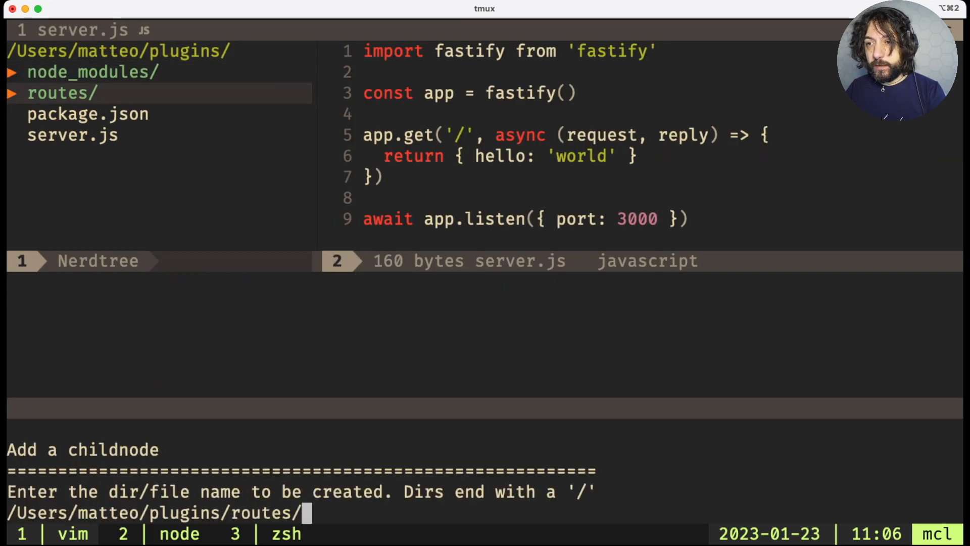
{"action": "key", "text": "Escape"}
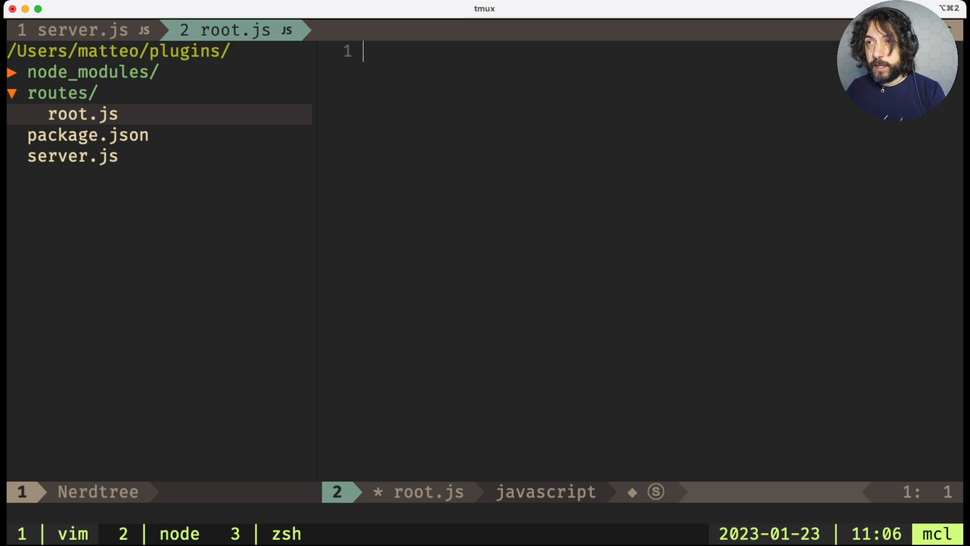
Begin root.js with 'export default async function (app, opts) {'.
{"action": "type", "text": "export default"}
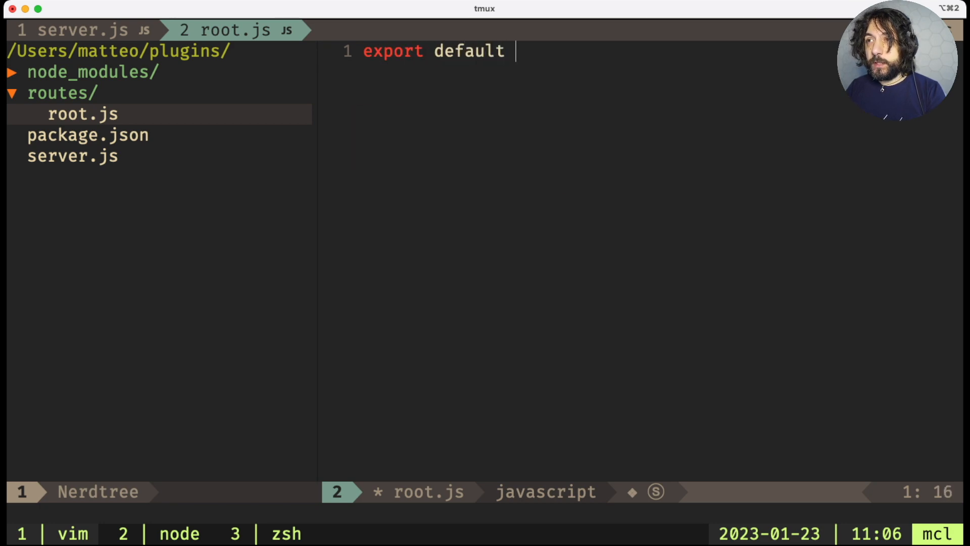
{"action": "type", "text": "async function (fastify, opts) {"}
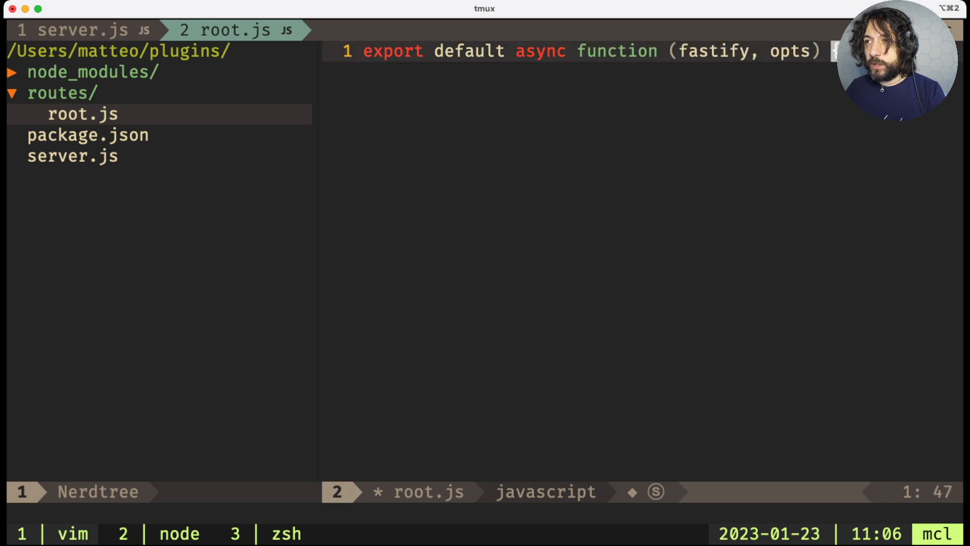
{"action": "type", "text": "ao"}
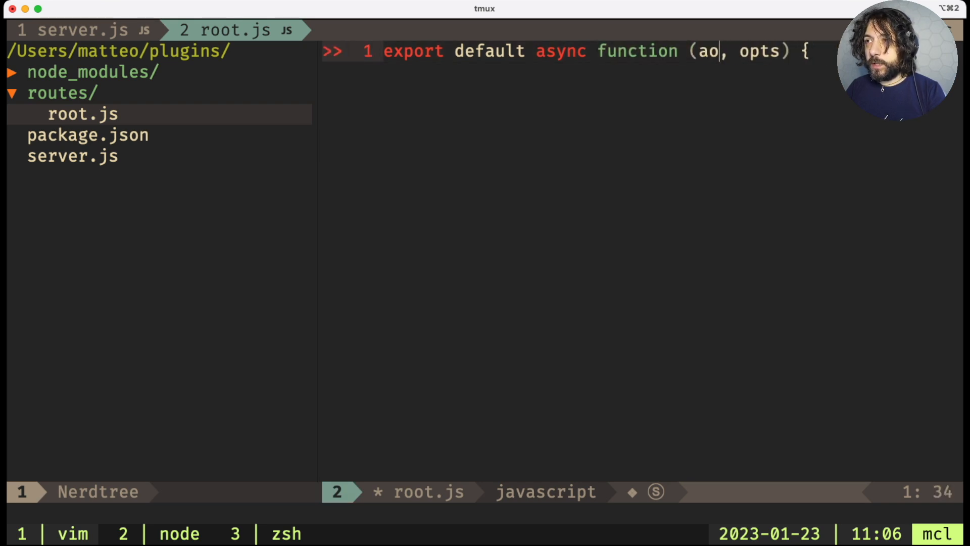
{"action": "type", "text": "pp,"}
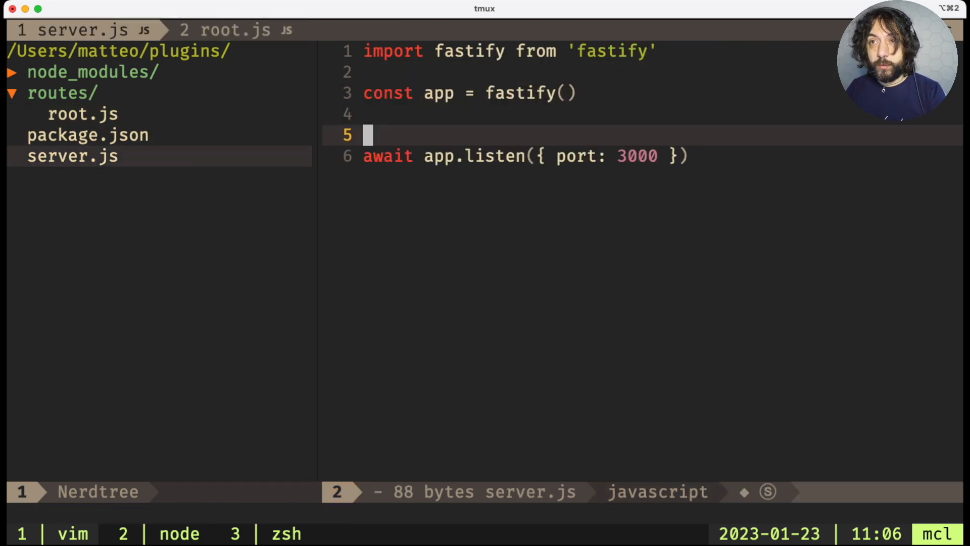
Register import('./root.js') in server.js and move the GET route into root.js.
{"action": "type", "text": "app."}
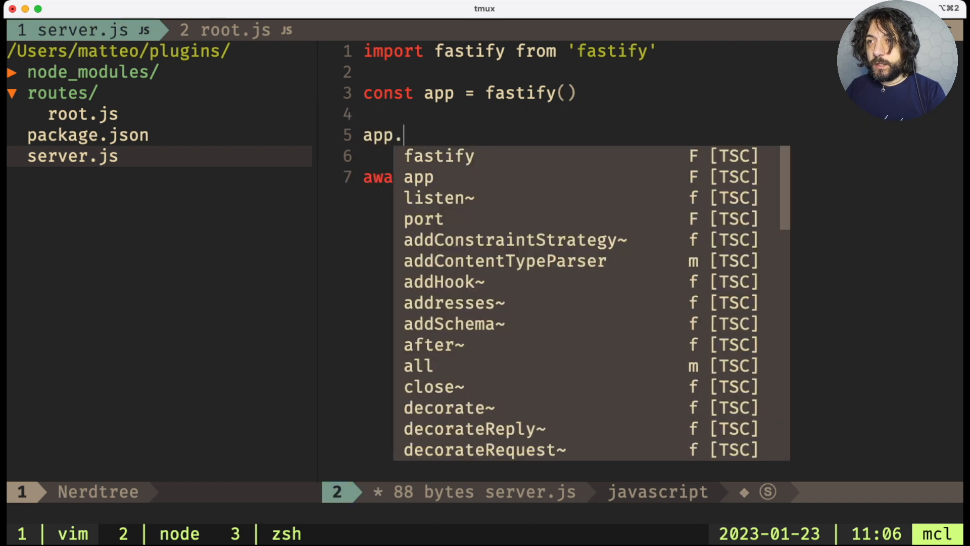
{"action": "type", "text": "register(import('./root.js'))"}
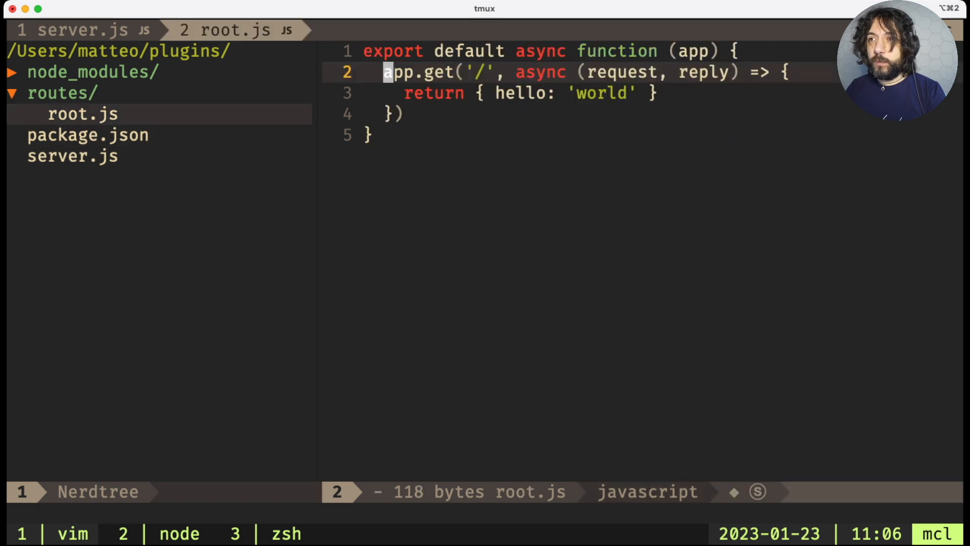
Start adding a new child node in NERDTree for the plugins folder.
{"action": "key", "text": "j"}
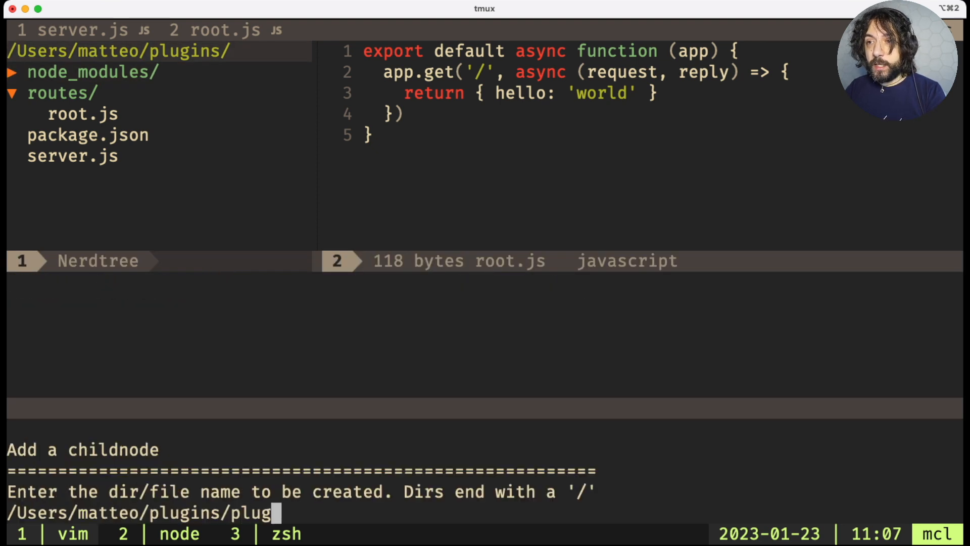
Create the plugins folder and plugins/greeting.js in NERDTree.
{"action": "type", "text": "ins/"}
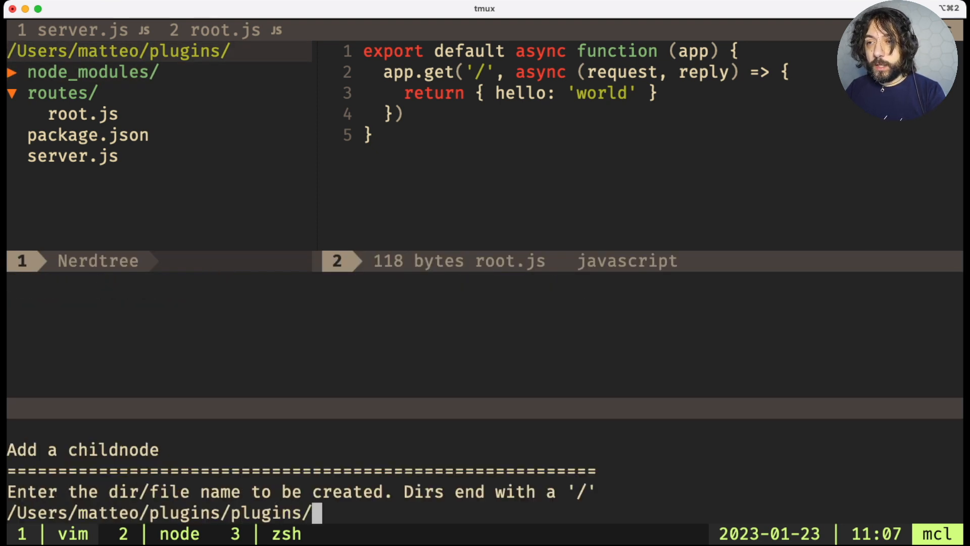
{"action": "key", "text": "enter"}
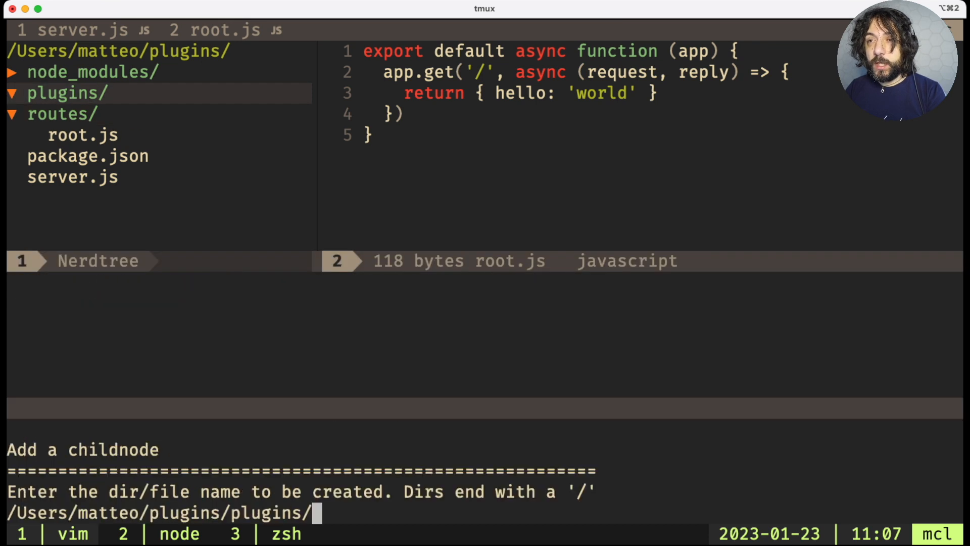
{"action": "type", "text": "greeti"}
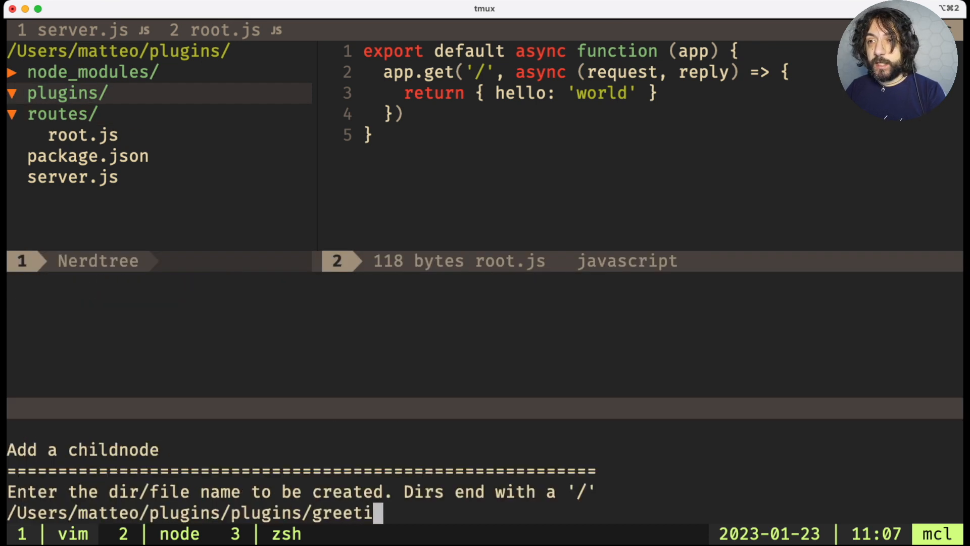
{"action": "type", "text": "ng.js"}
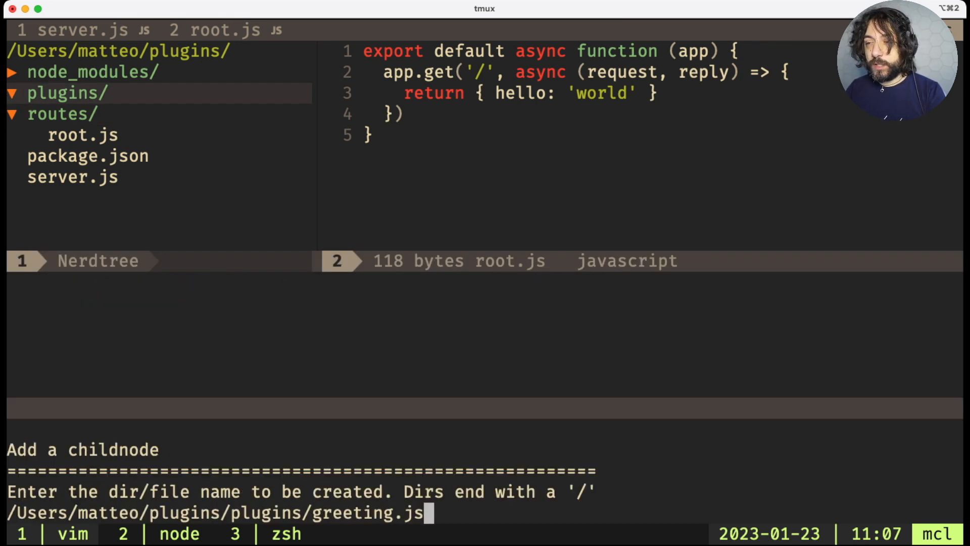
{"action": "key", "text": "Enter"}
{"action": "type", "text": "export"}
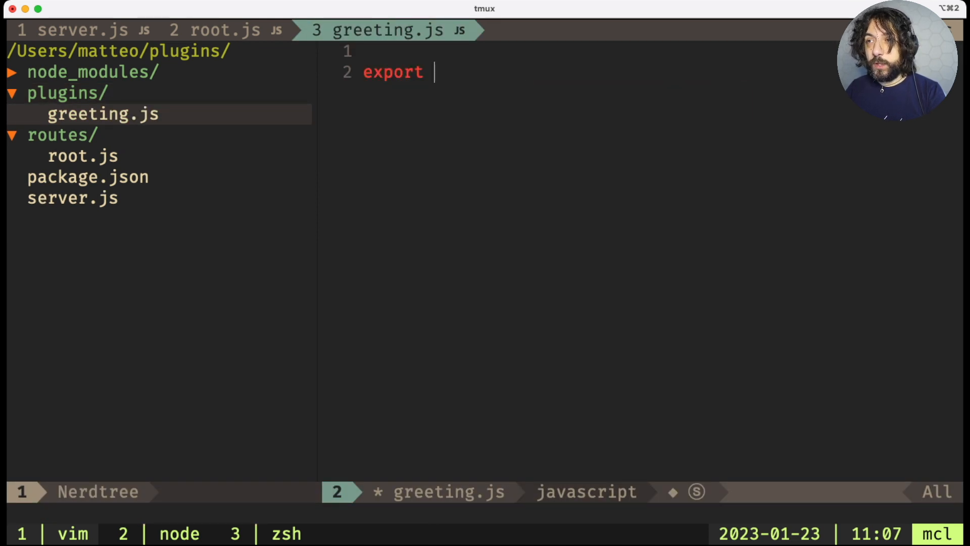
Write greeting.js's default async function decorating requests with greeting 'Hello' and a name.
{"action": "type", "text": "default"}
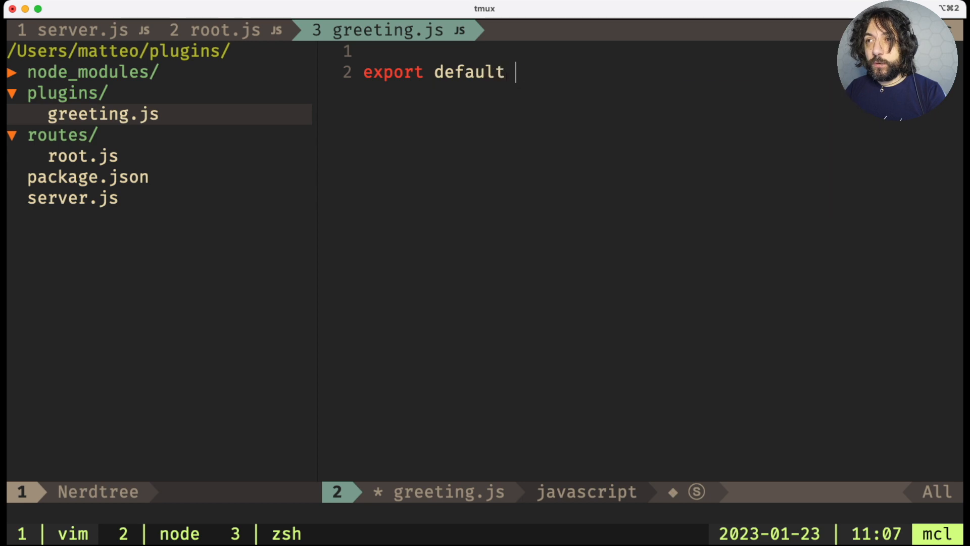
{"action": "type", "text": "async function (app) {"}
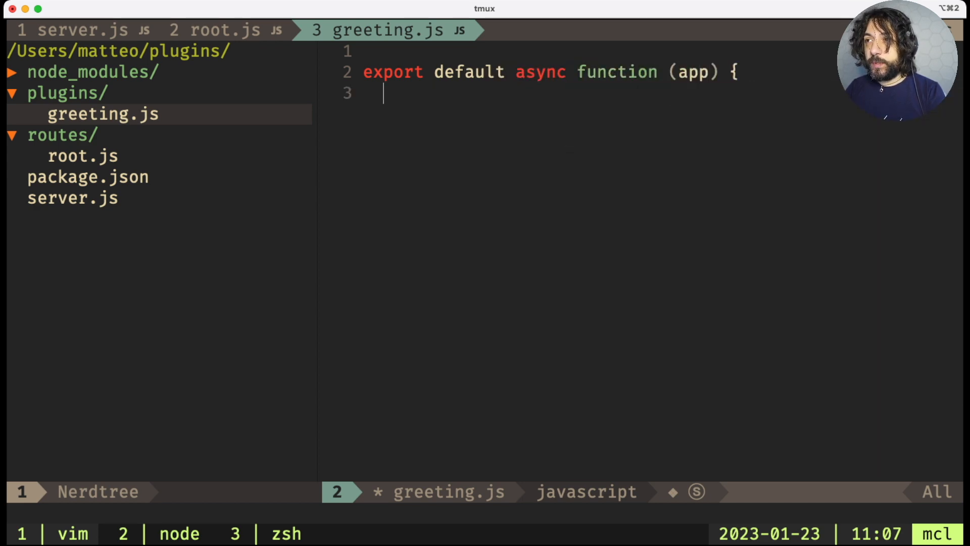
{"action": "type", "text": "ap"}
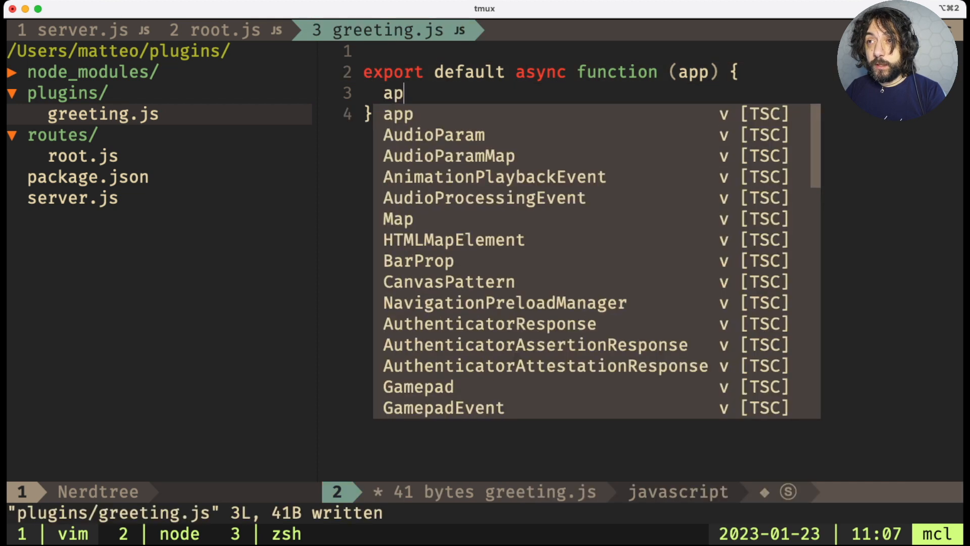
{"action": "type", "text": "p"}
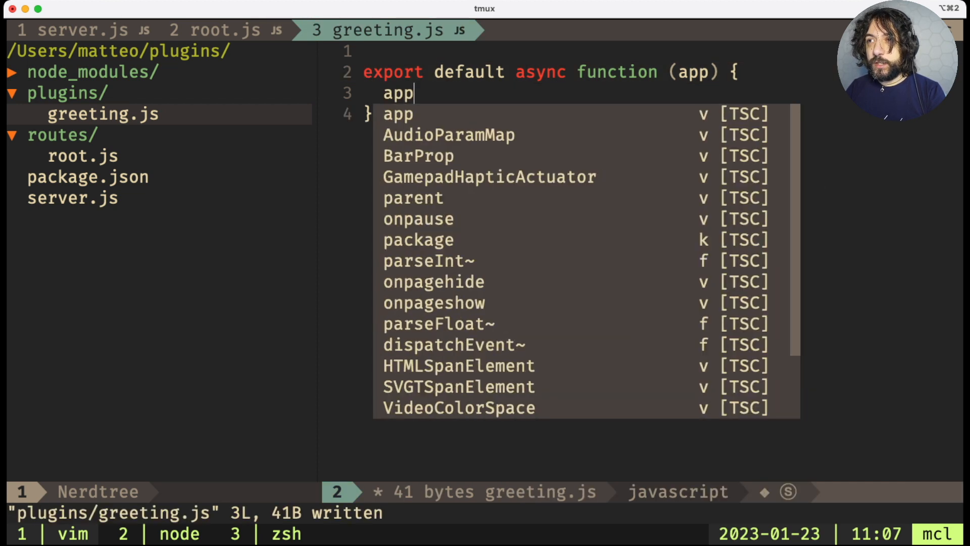
{"action": "type", "text": ".decorate('greeting', 'Hello')"}
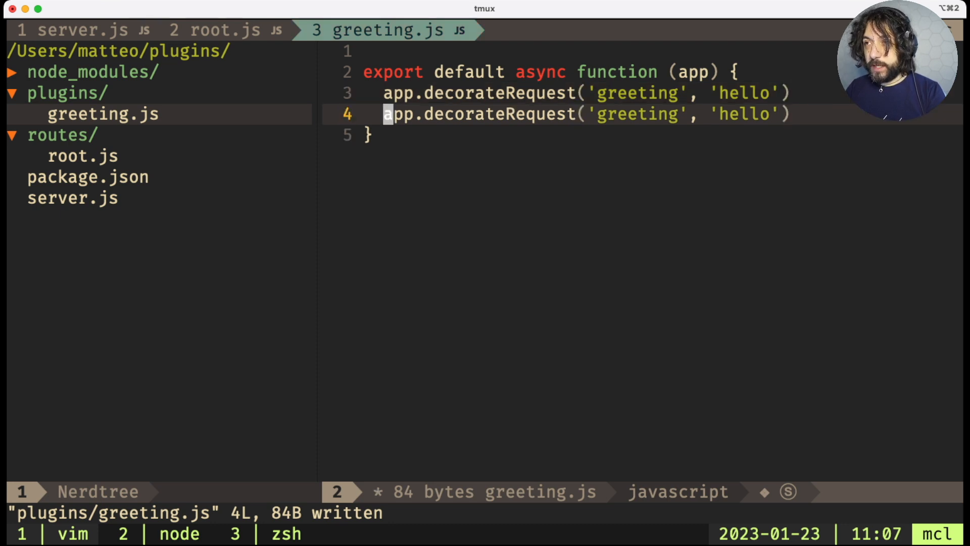
{"action": "type", "text": "nam"}
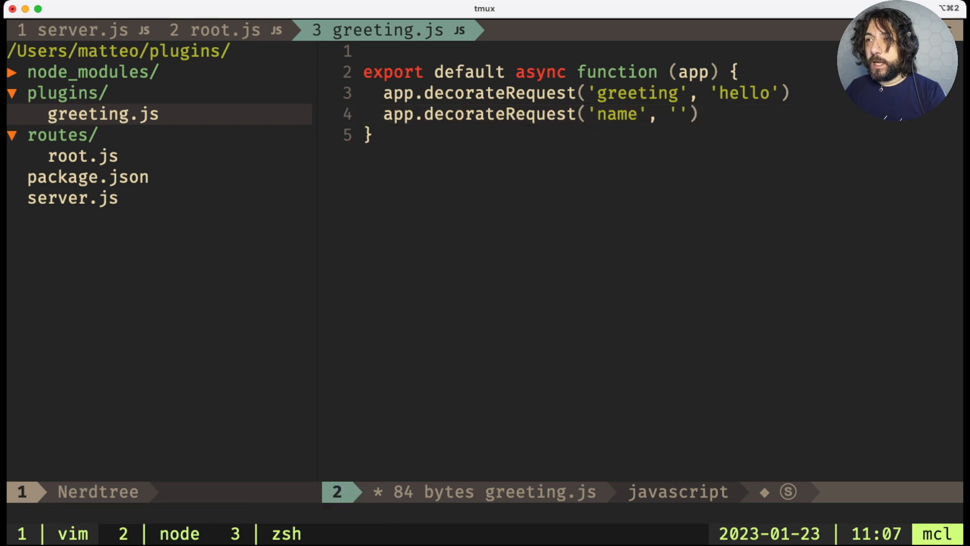
{"action": "type", "text": "Matte"}
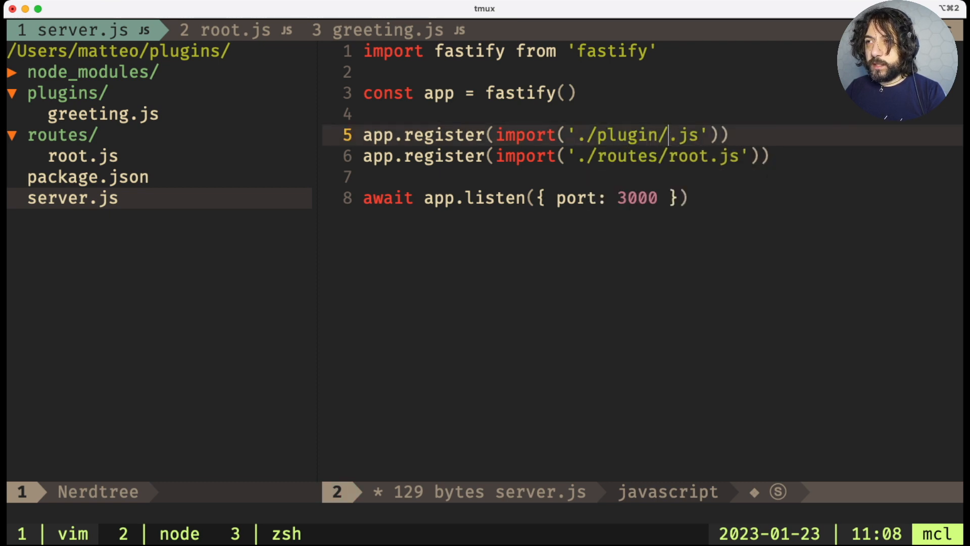
Register plugins/greeting.js in server.js; root route returns { [request.greeting]: request.name }.
{"action": "type", "text": "greeting"}
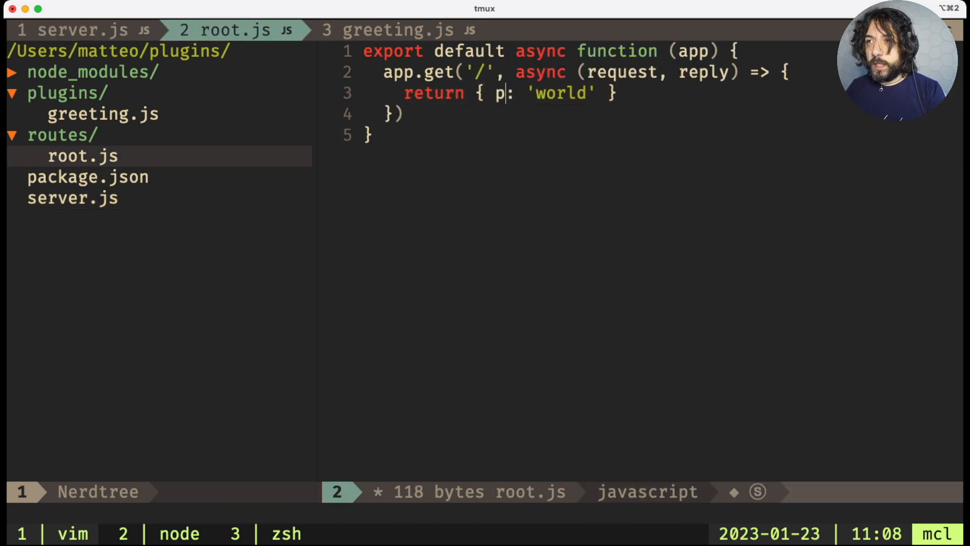
{"action": "type", "text": "[request."}
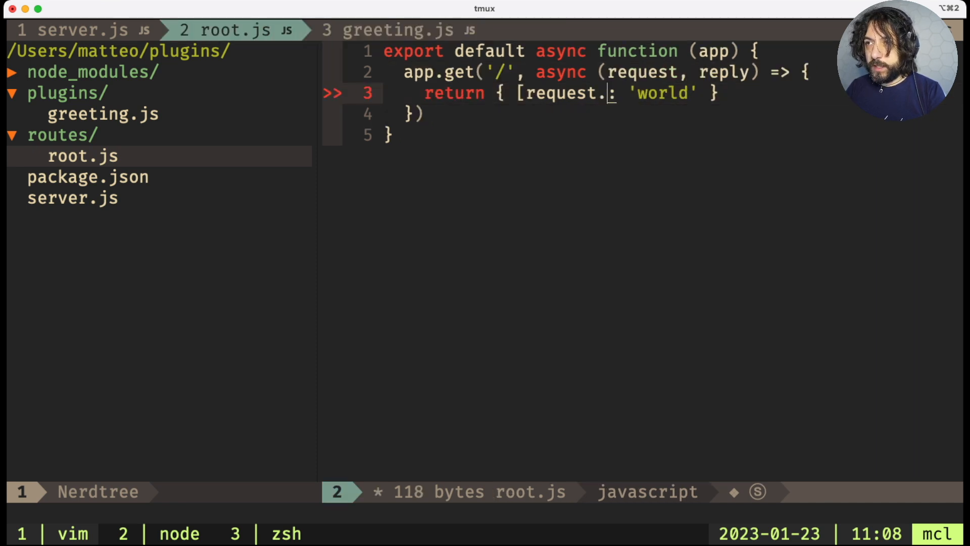
{"action": "type", "text": "greeting"}
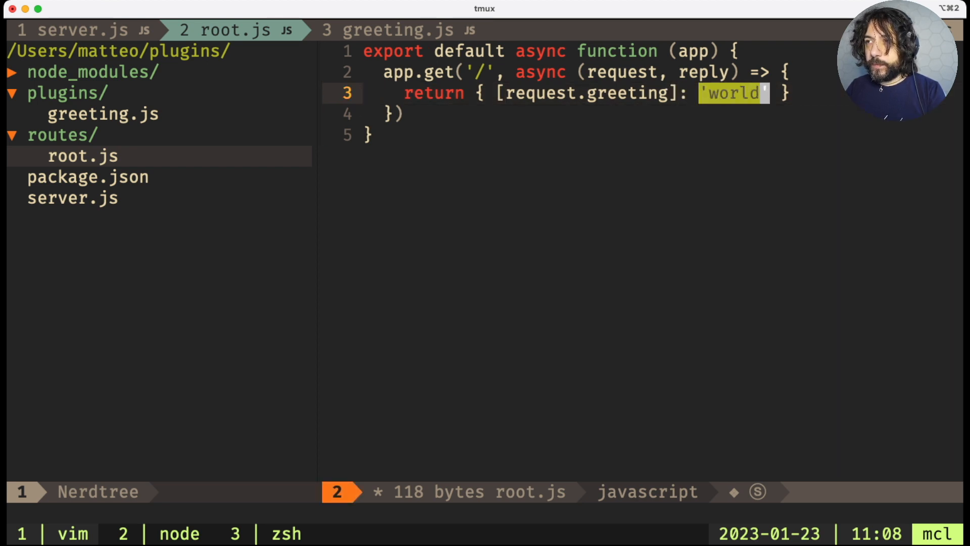
{"action": "type", "text": "request.name"}
{"action": "type", "text": "i"}
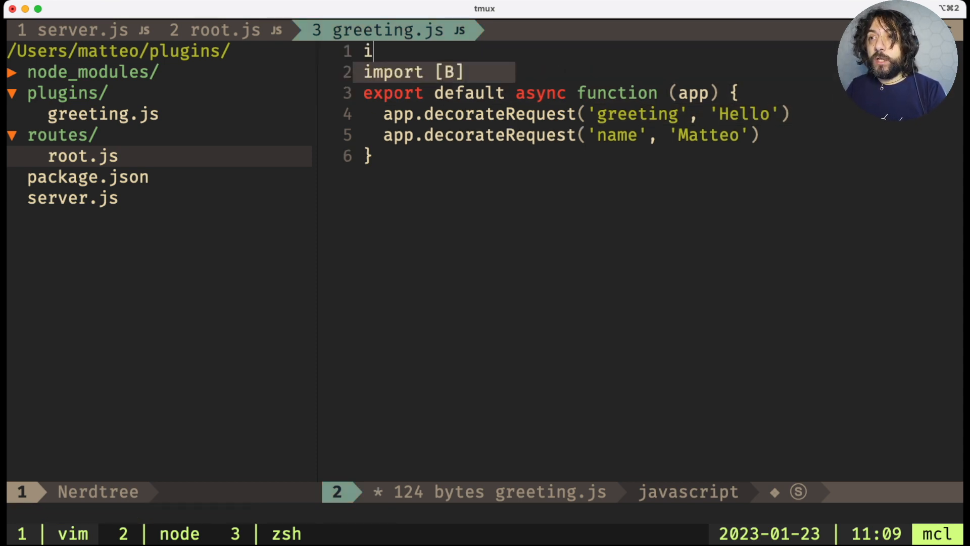
Import fp from 'fastify-plugin' and begin wrapping the exported function in fp(.
{"action": "type", "text": "mport"}
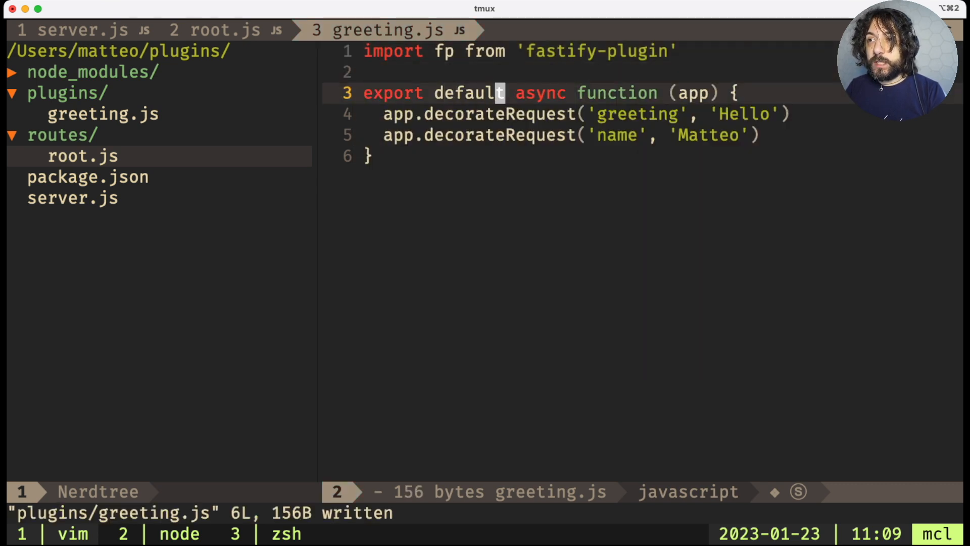
{"action": "type", "text": "fp"}
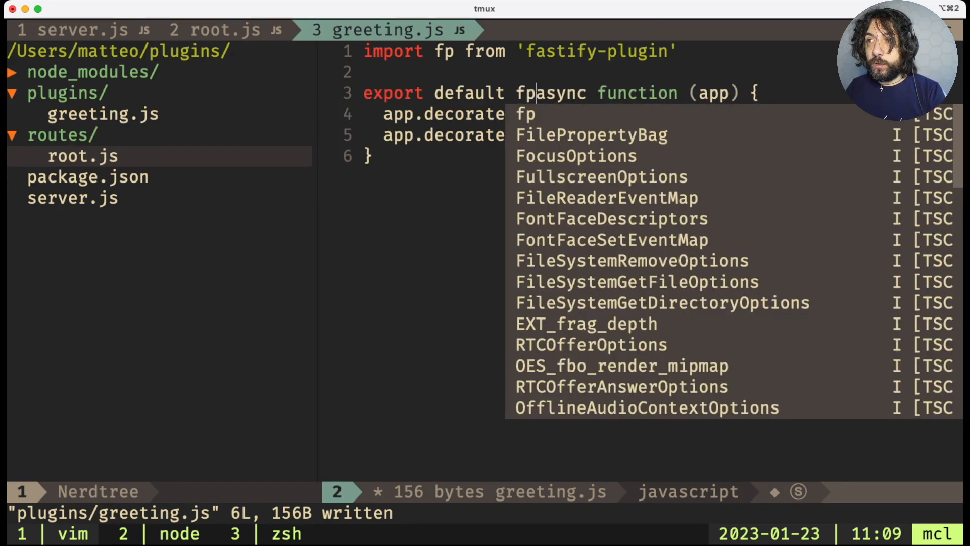